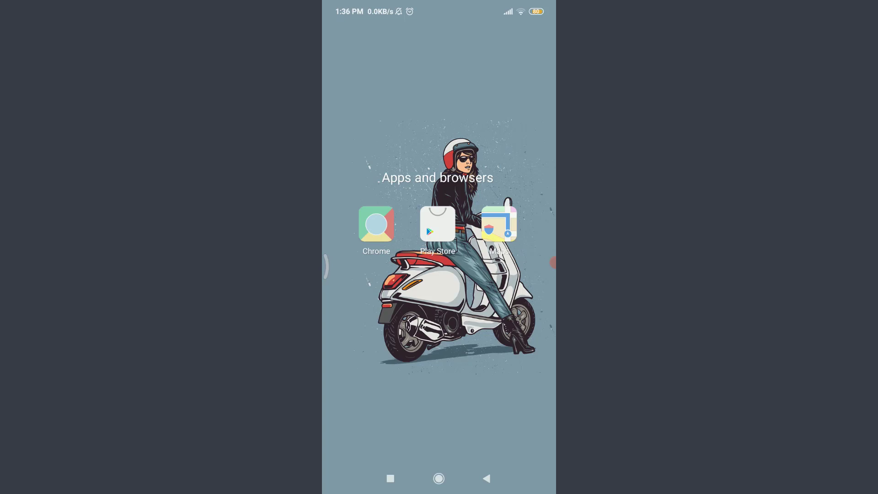
Find Coursera in the Play Store, install it and launch its welcome screen.
left_click(437, 223)
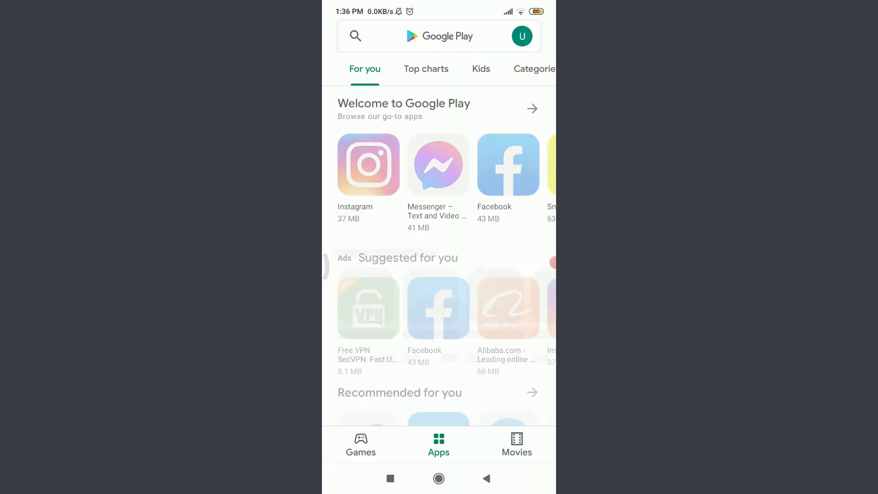
left_click(423, 36)
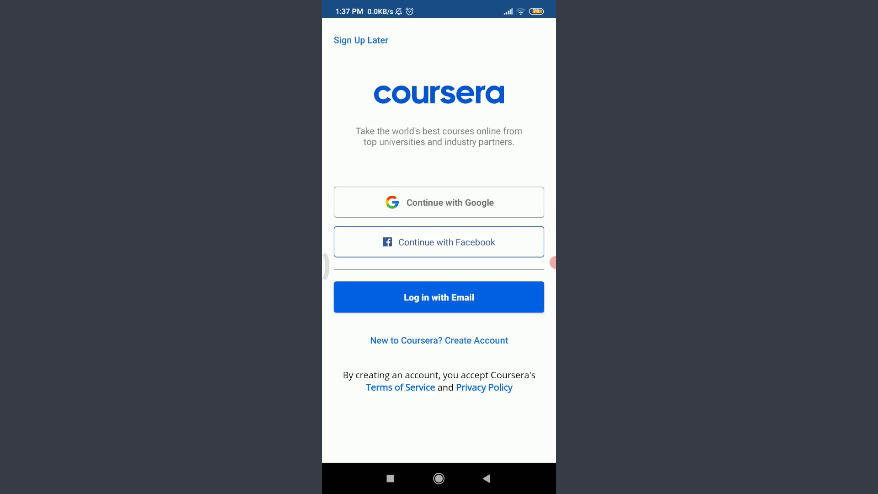
Start a new Coursera account and enter the full name 'Alex'.
left_click(439, 341)
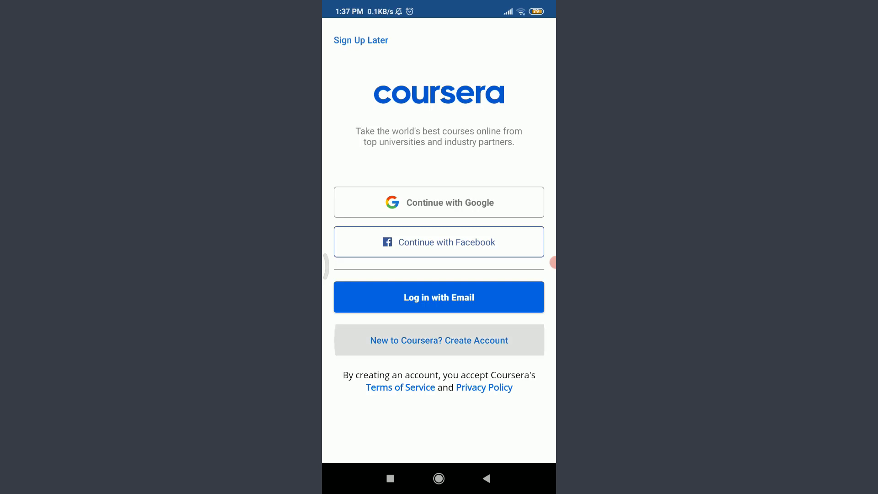
left_click(439, 340)
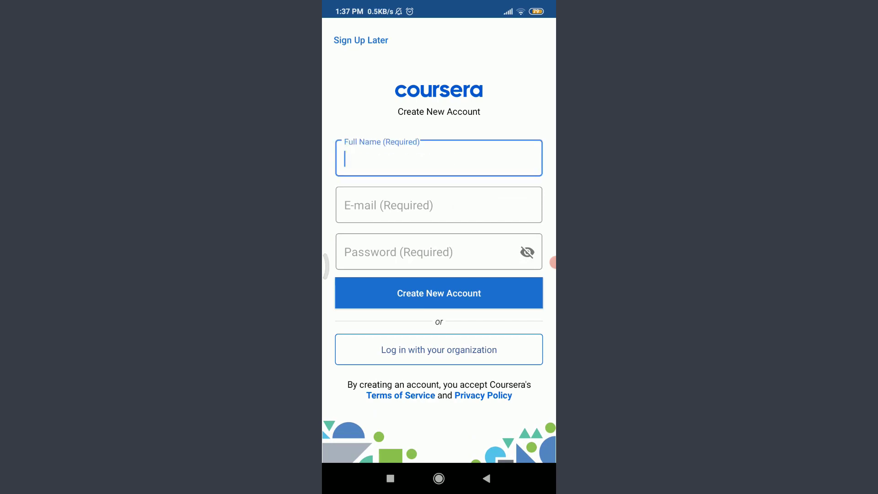
left_click(438, 158)
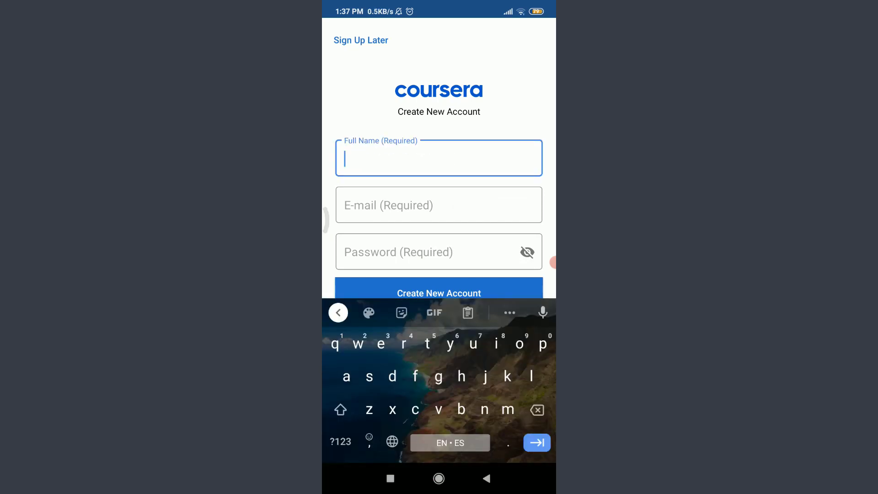
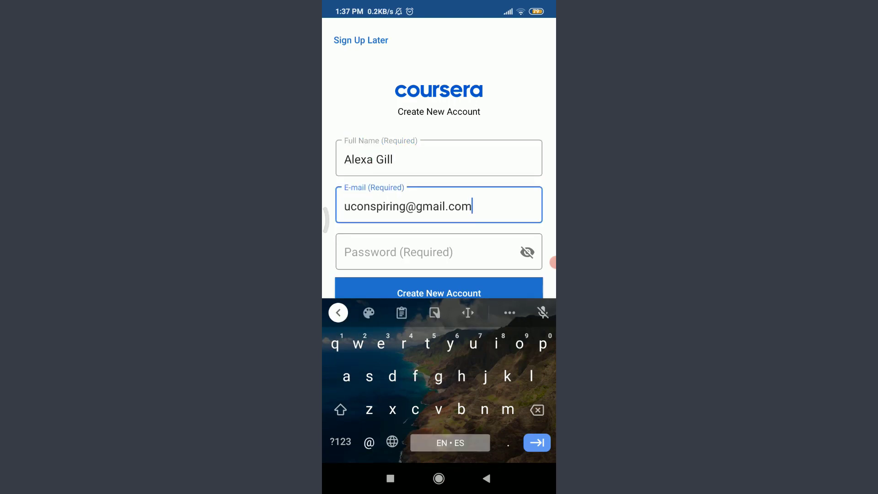
left_click(439, 251)
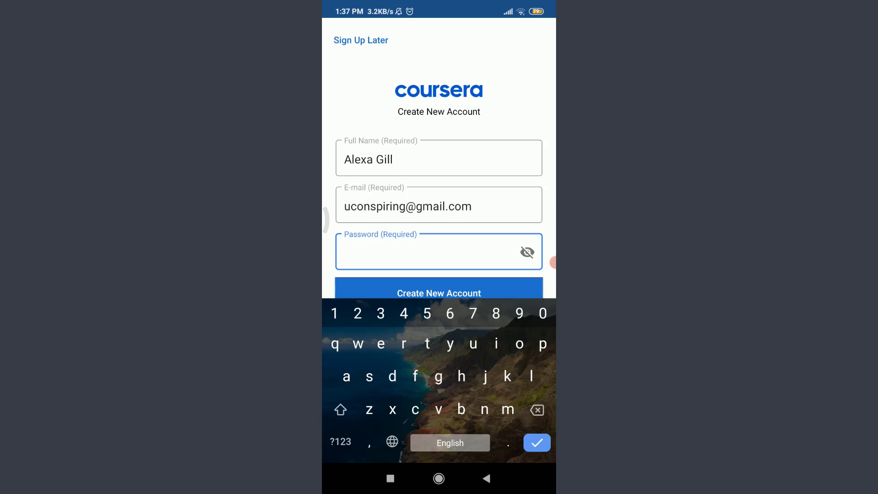
left_click(438, 252)
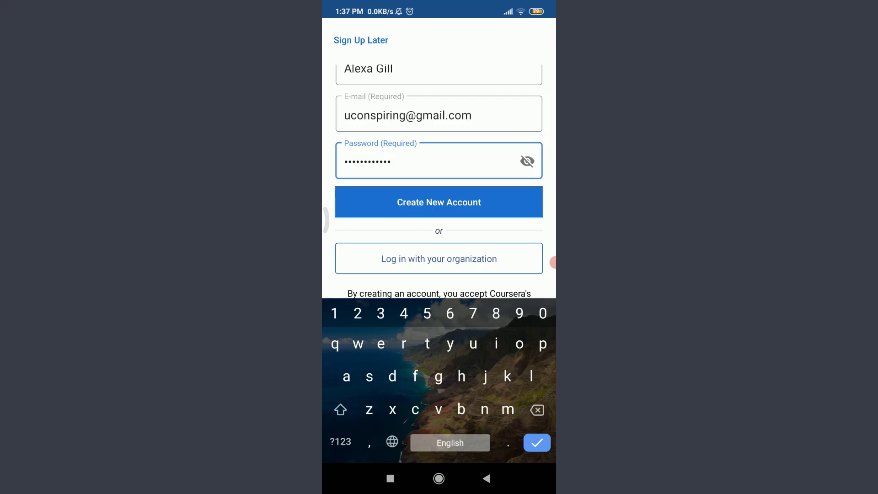
scroll("up", 3)
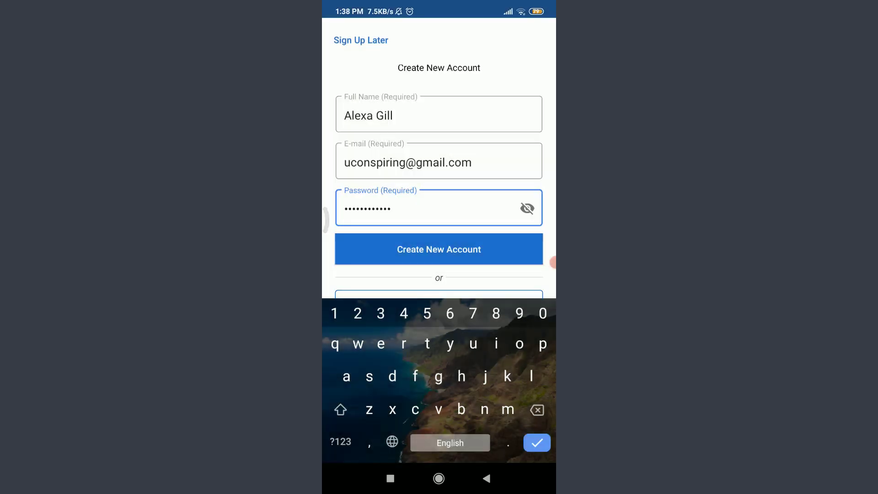
Submit the account form and pick 'I love to learn new things' as the primary goal.
left_click(439, 249)
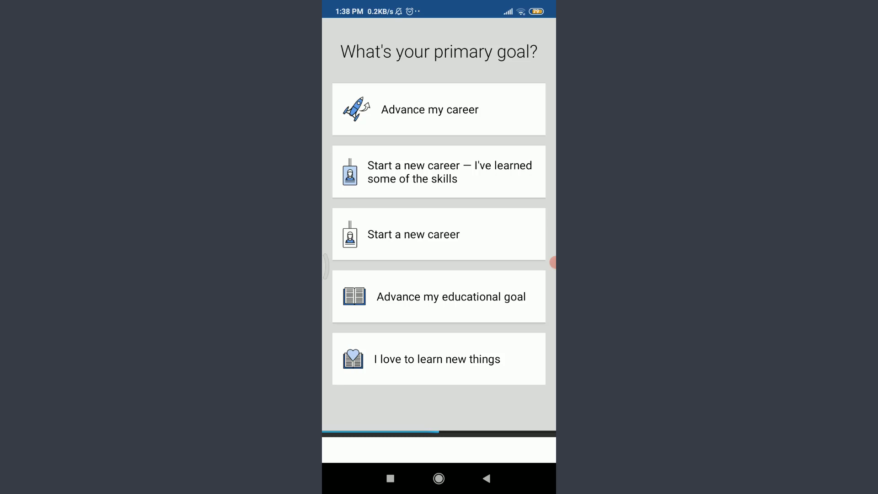
left_click(439, 359)
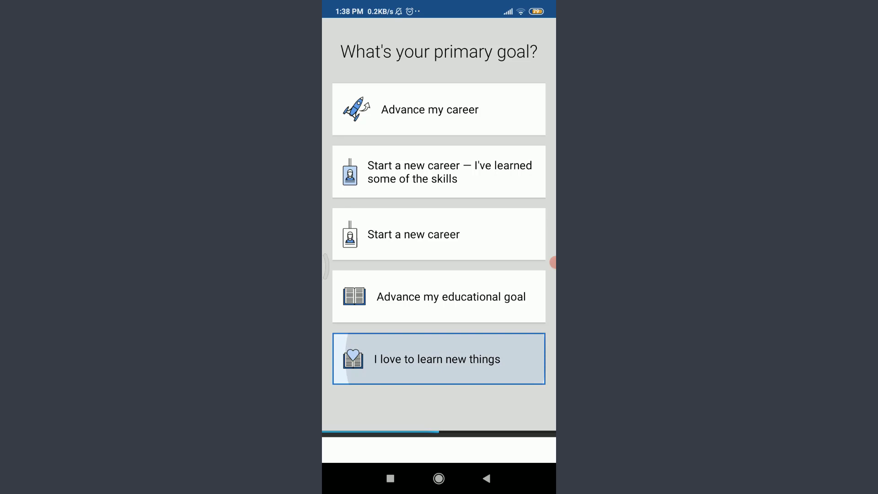
left_click(440, 359)
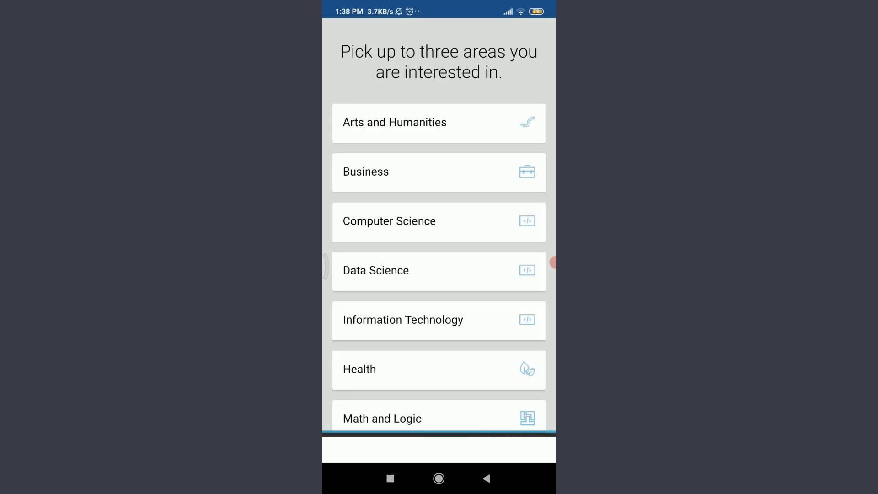
Tick History, Music and Art, and Philosophy under Arts and Humanities.
left_click(438, 122)
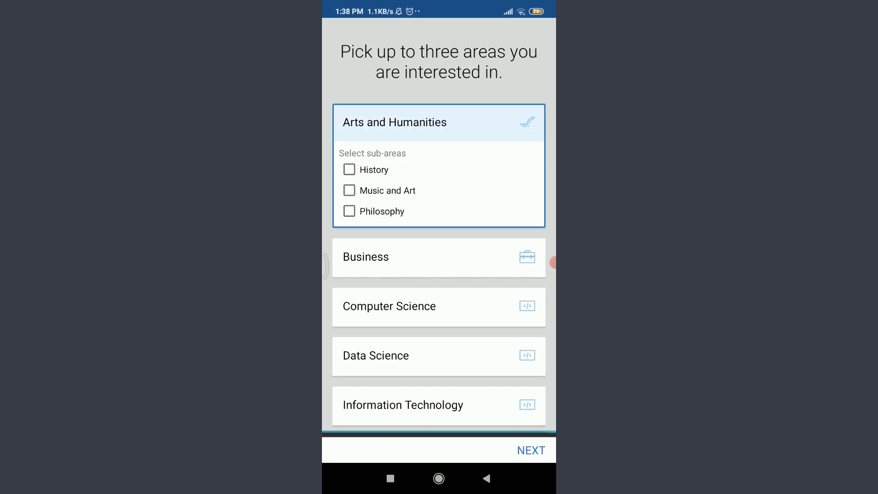
left_click(348, 170)
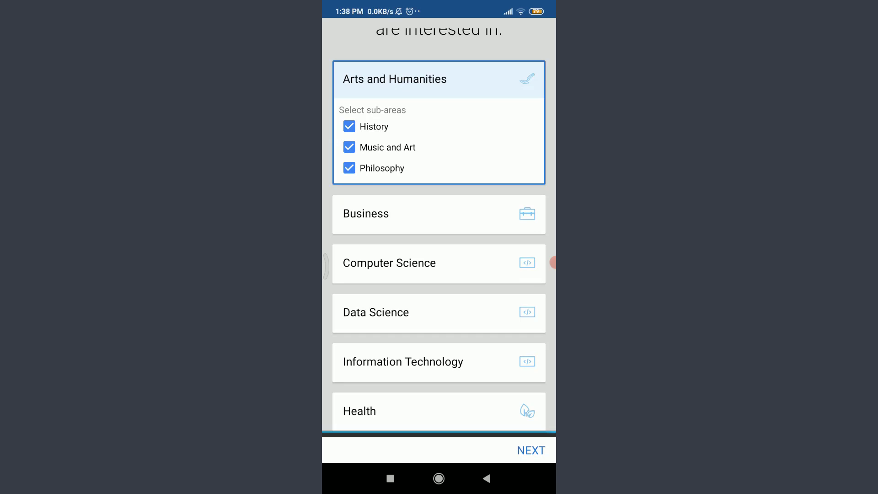
scroll("up", 3)
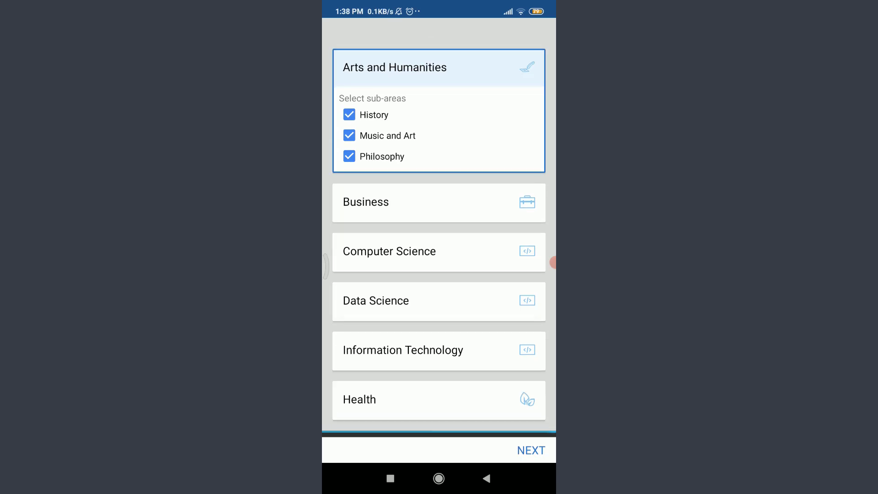
Tick Nutrition and Psychology under Health, confirm with NEXT and close the download tip.
left_click(438, 203)
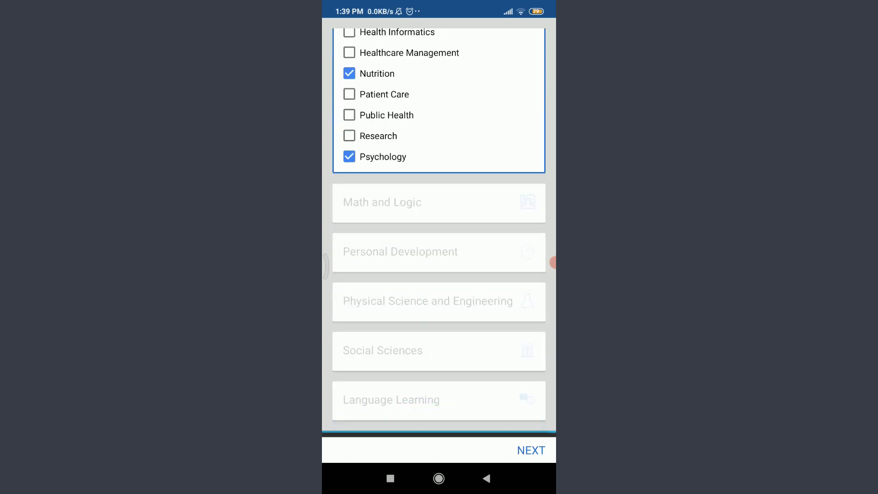
left_click(531, 450)
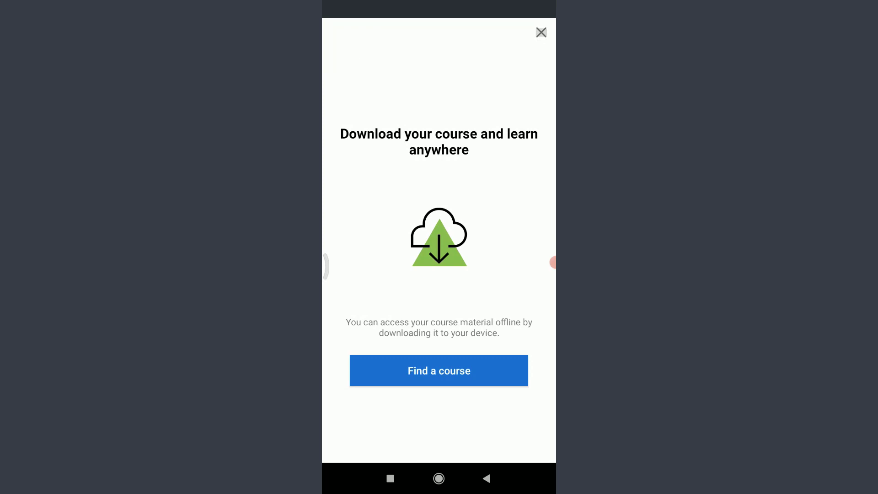
left_click(539, 32)
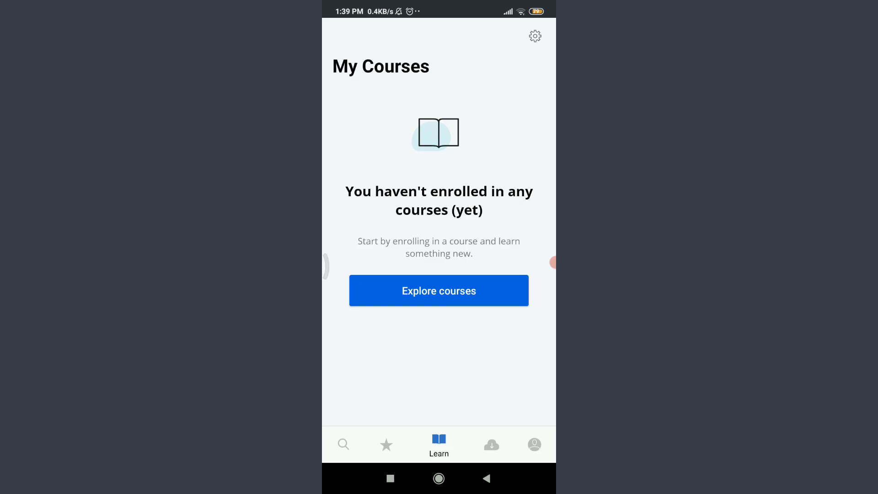
Show the Profile tab with the account holder's name.
left_click(533, 445)
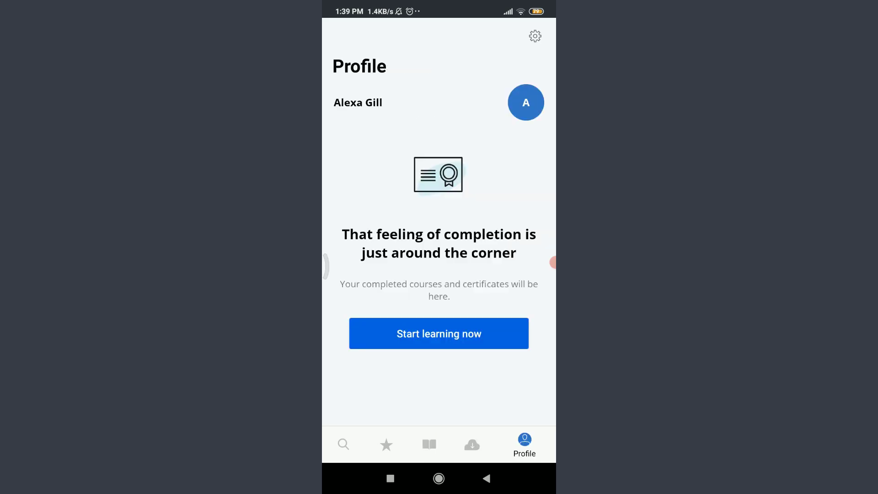